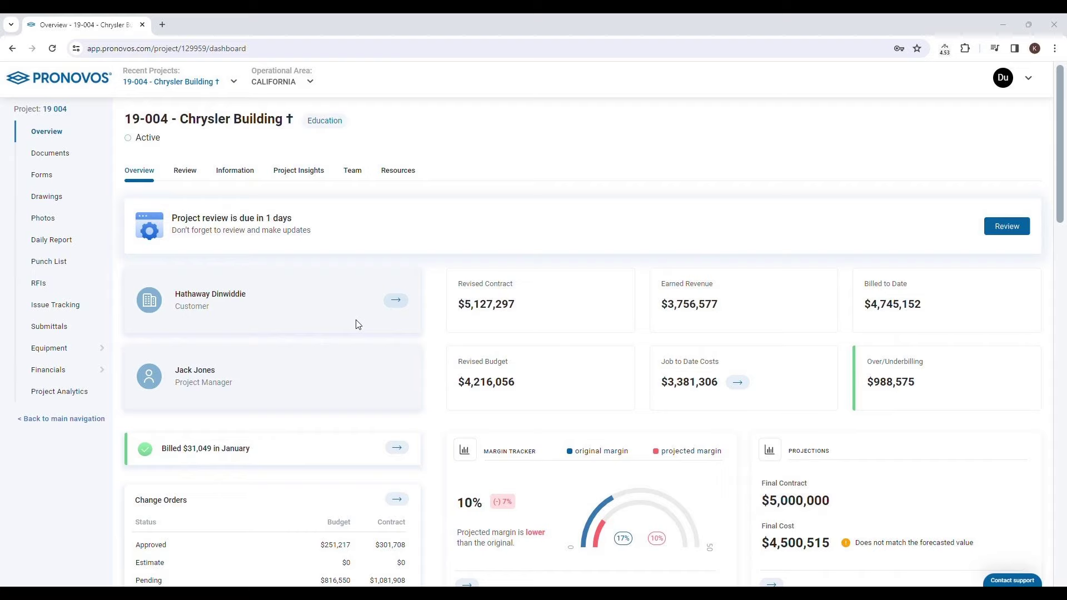
{"action": "mouse_move", "coordinate": [443, 210]}
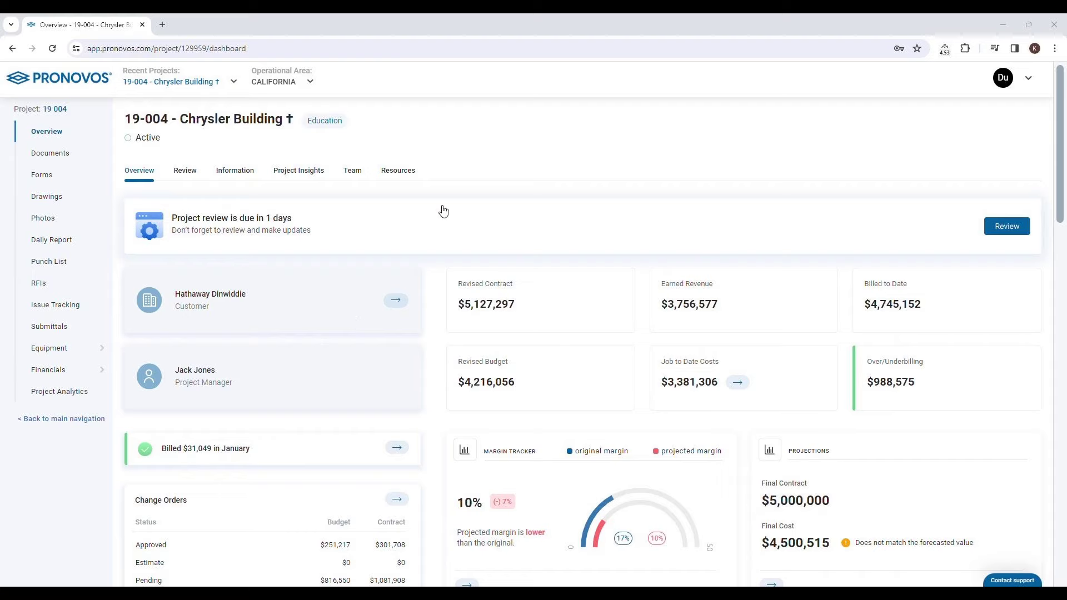
{"action": "mouse_move", "coordinate": [494, 223]}
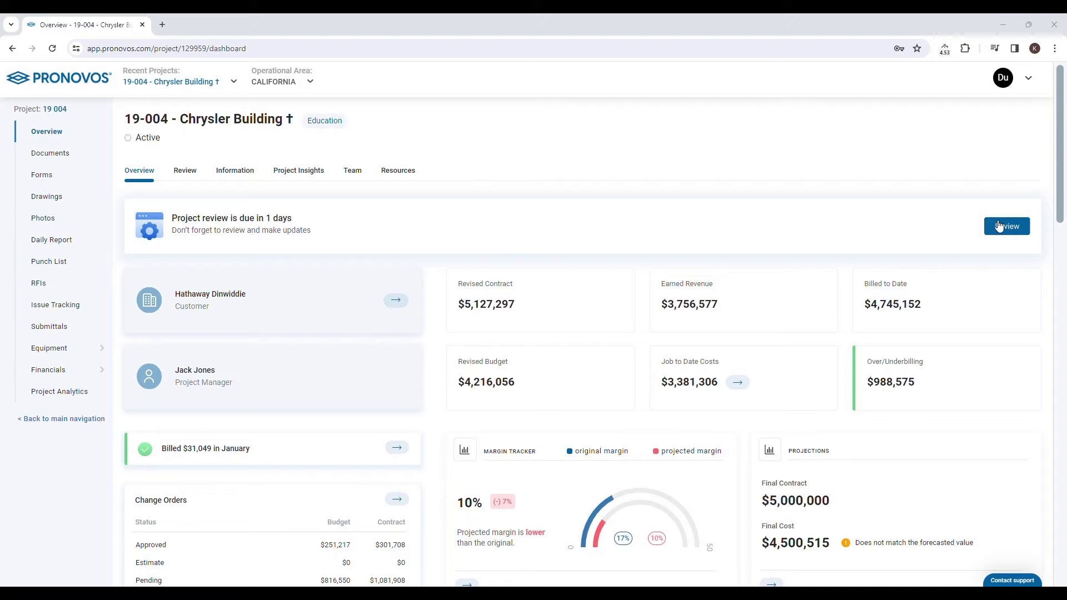
- Open the Chrysler Building review checklist from the 'Project review is due' banner
{"action": "left_click", "coordinate": [1006, 225]}
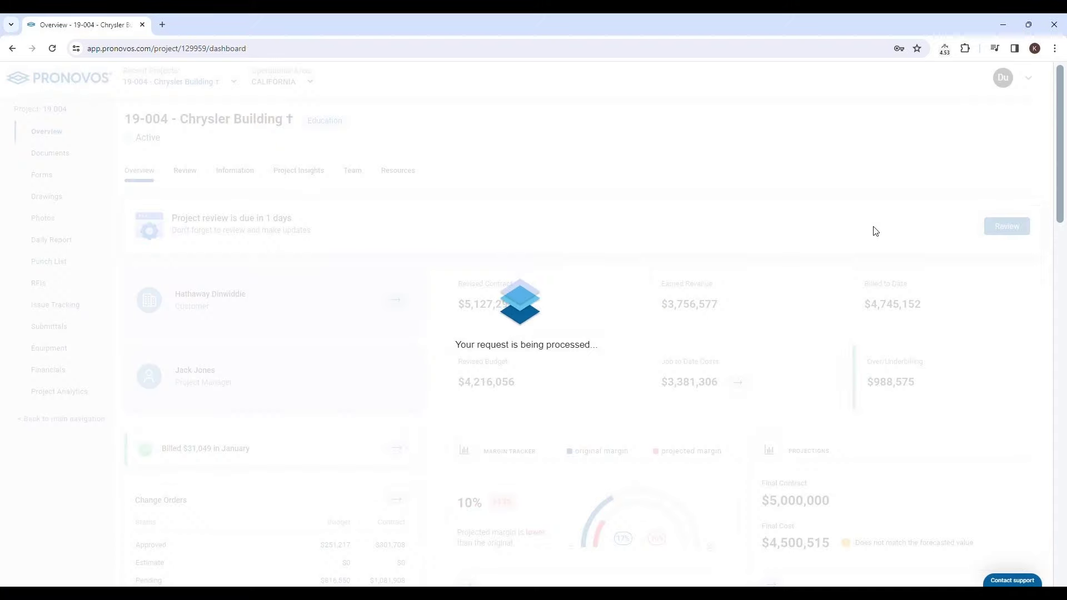
{"action": "left_click", "coordinate": [1006, 226]}
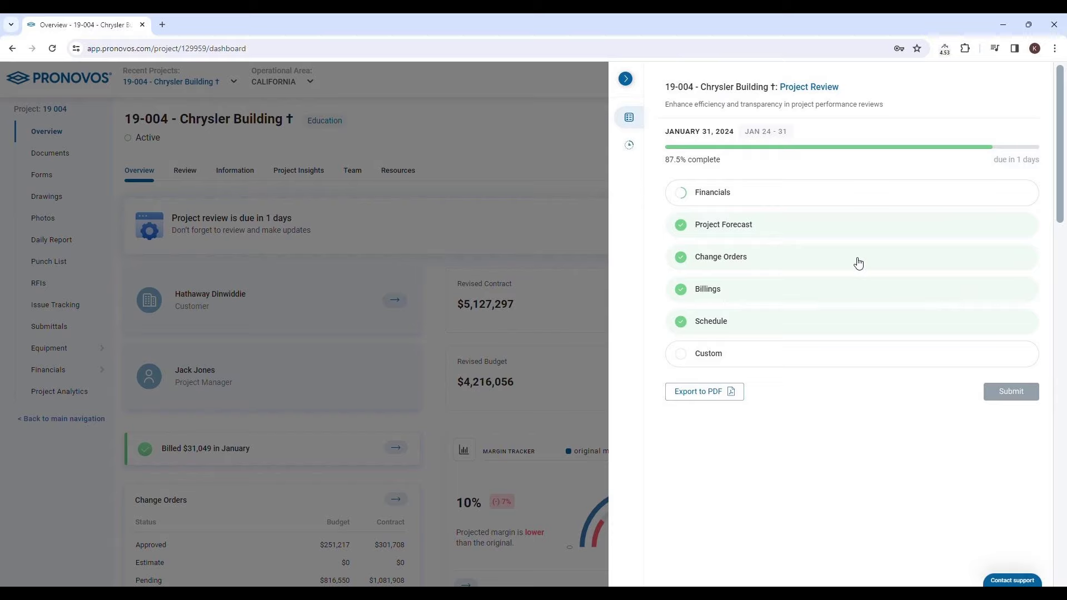
{"action": "mouse_move", "coordinate": [854, 250]}
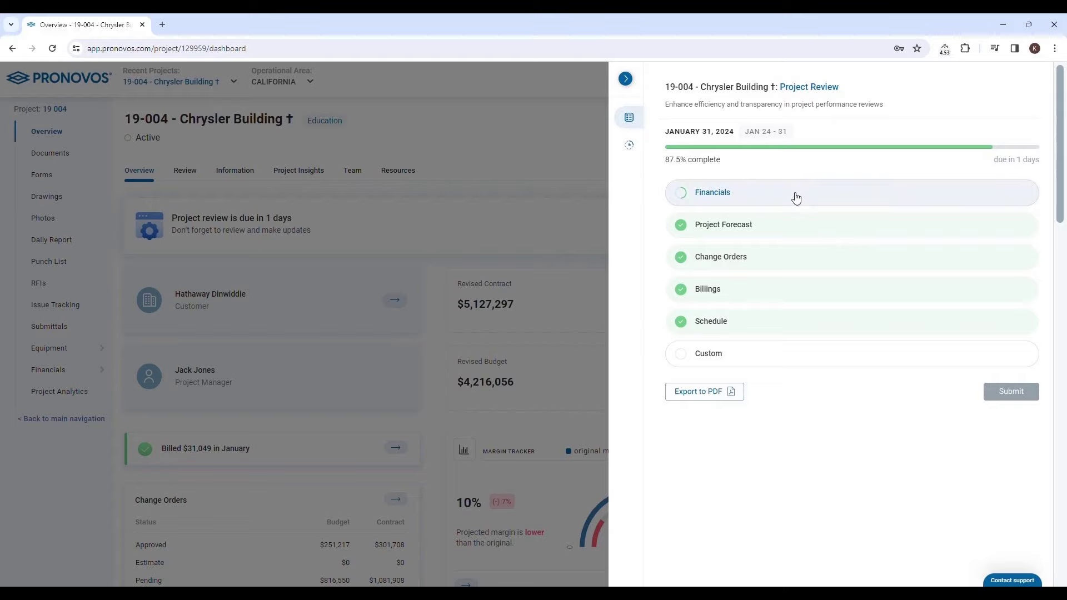
{"action": "mouse_move", "coordinate": [780, 266]}
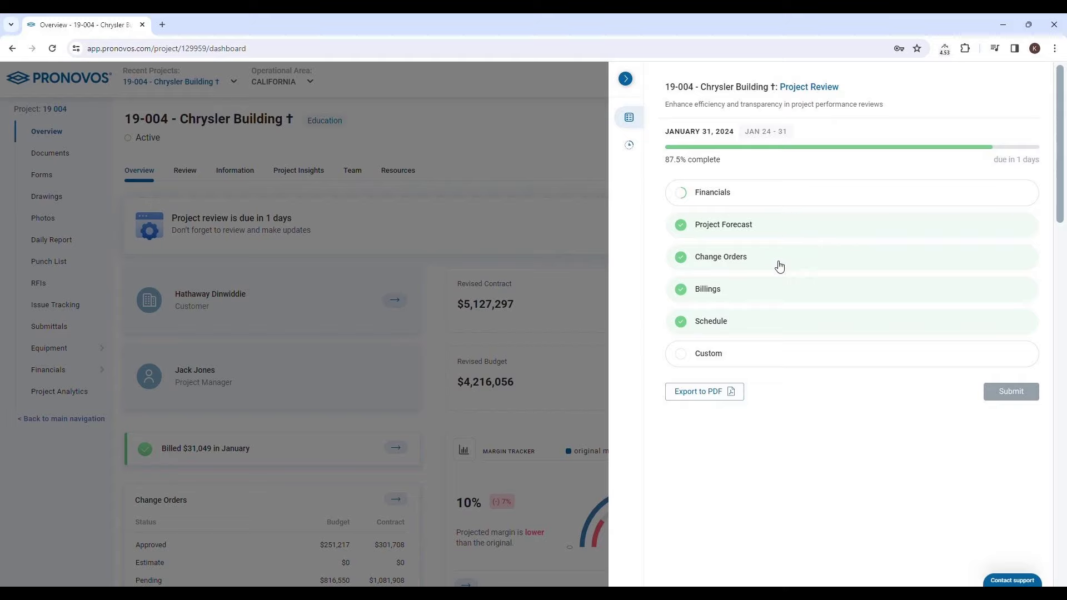
{"action": "mouse_move", "coordinate": [747, 324]}
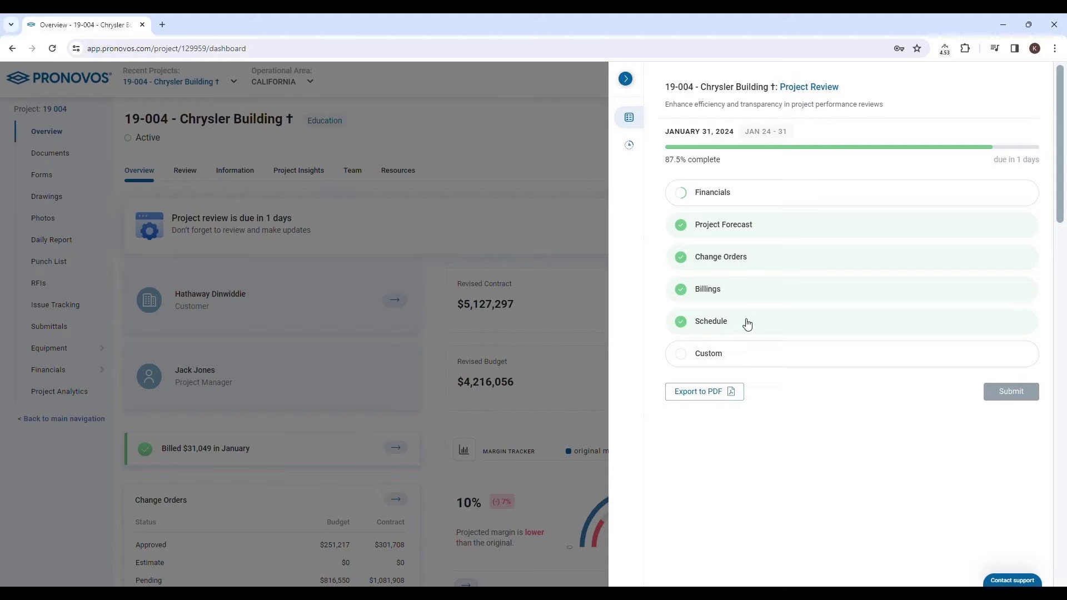
{"action": "mouse_move", "coordinate": [716, 352]}
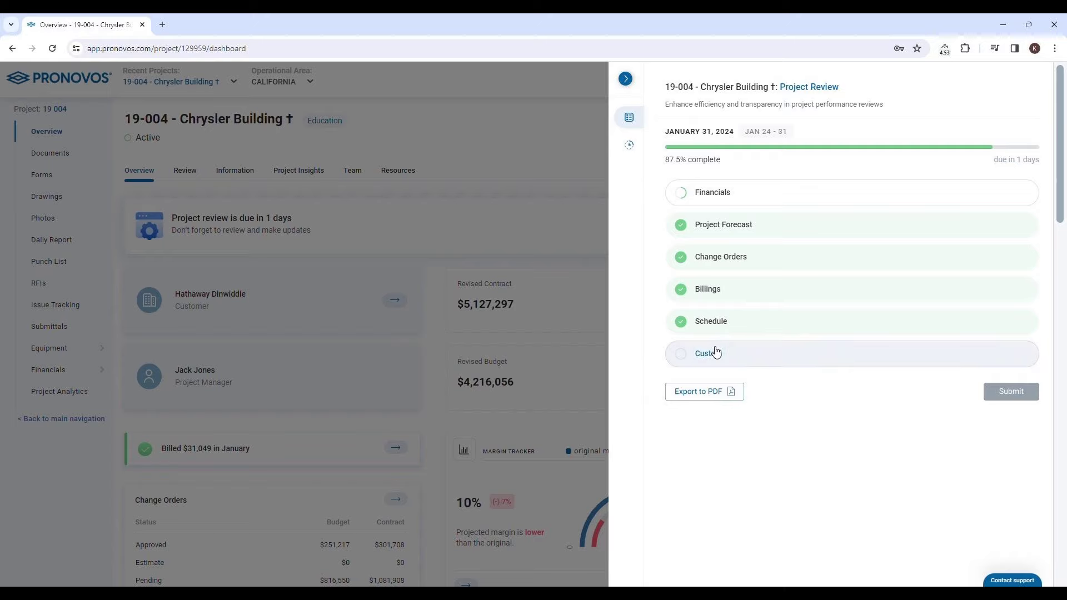
- Mark Custom reviewed, bringing the checklist to 93.75%, then review Financials KPIs and reopen them
{"action": "left_click", "coordinate": [707, 354]}
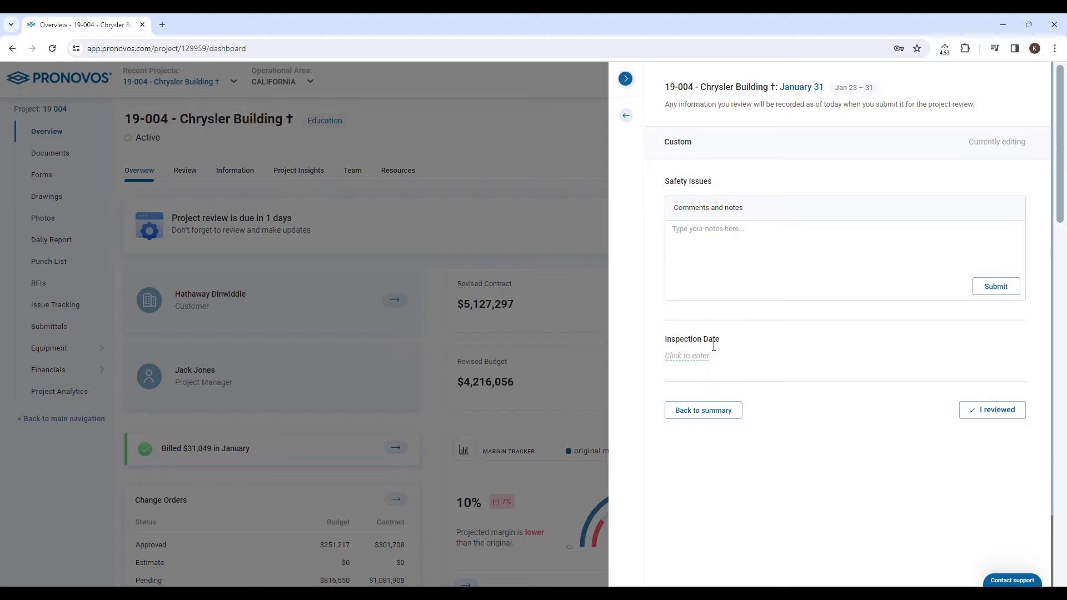
{"action": "mouse_move", "coordinate": [710, 350]}
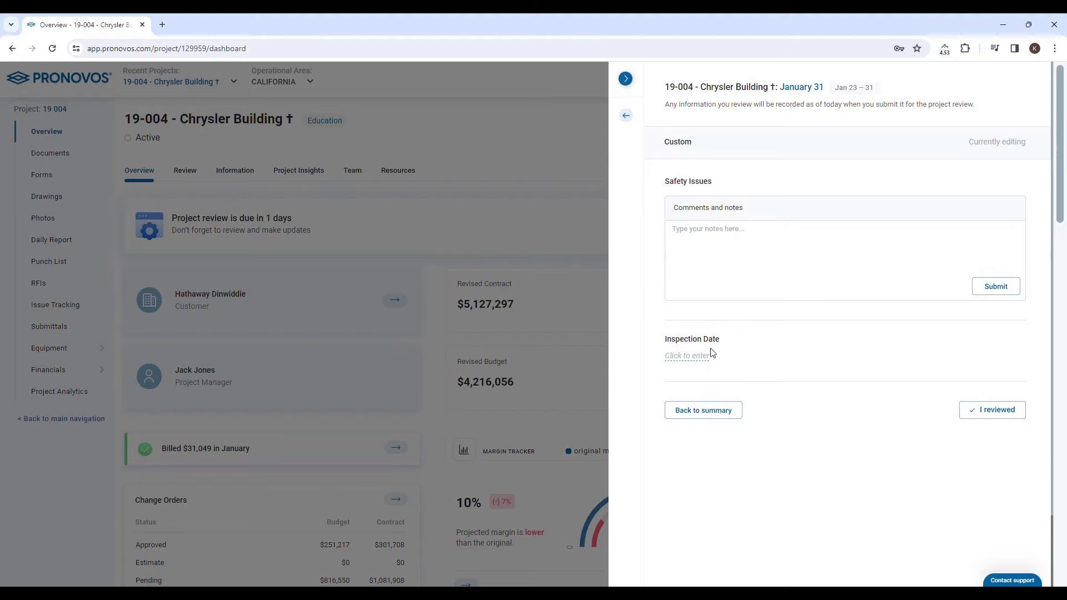
{"action": "mouse_move", "coordinate": [712, 365]}
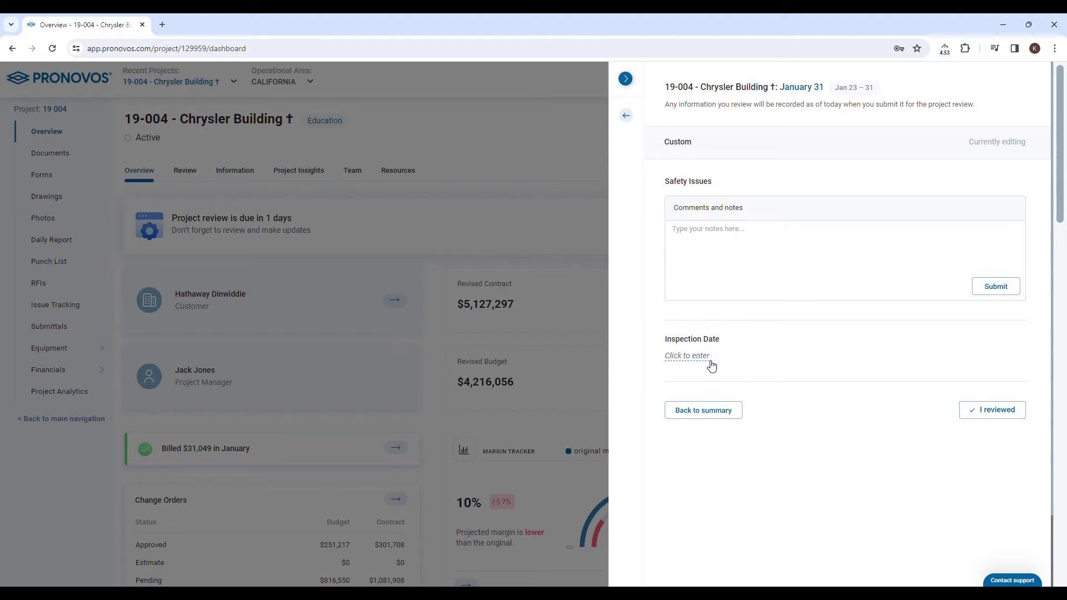
{"action": "mouse_move", "coordinate": [662, 334]}
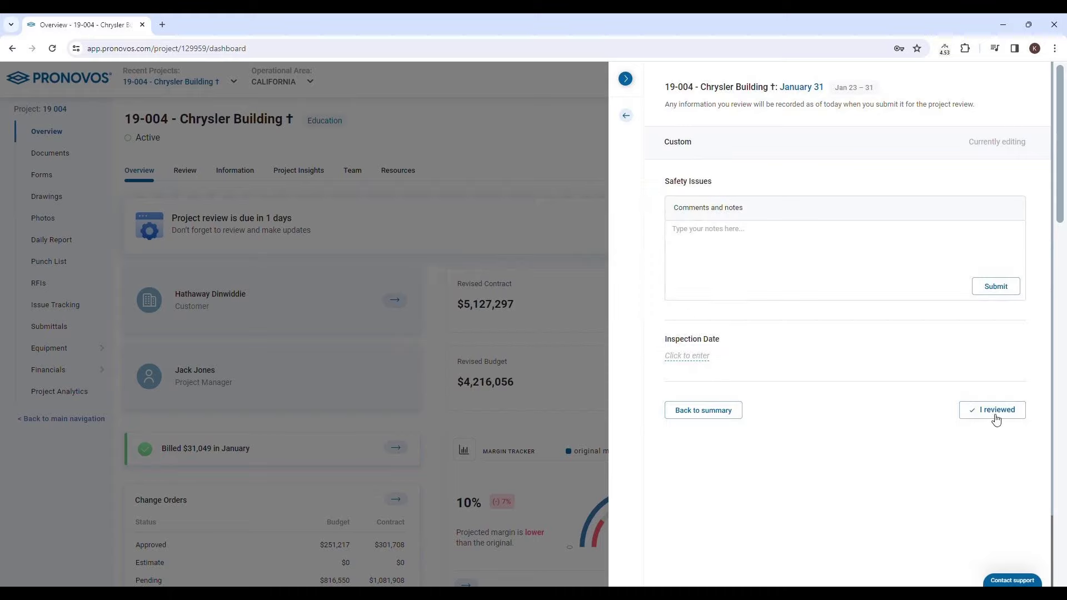
{"action": "left_click", "coordinate": [992, 410]}
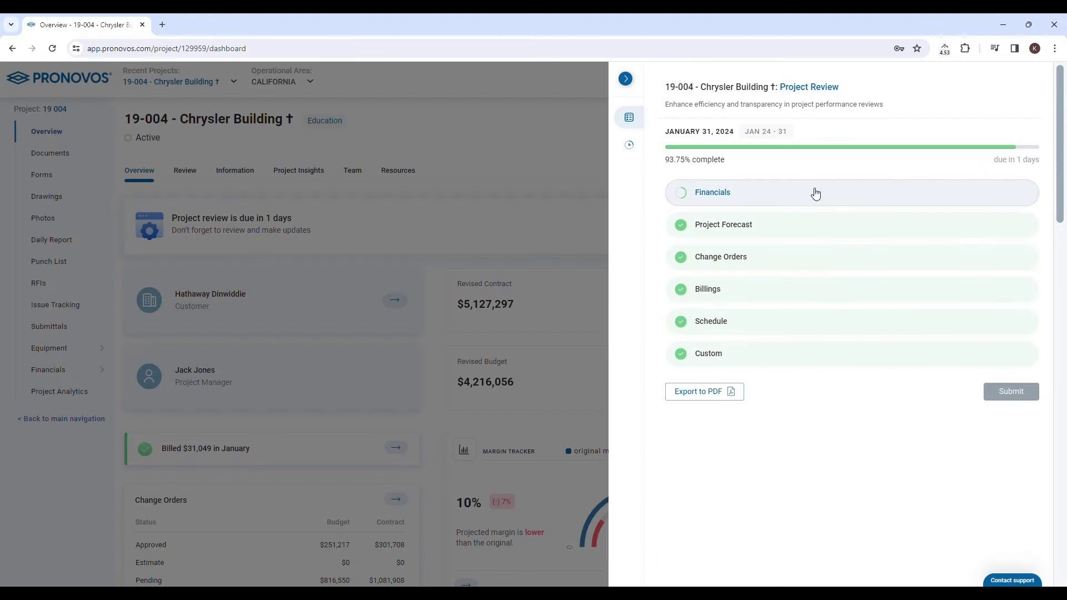
{"action": "left_click", "coordinate": [713, 192]}
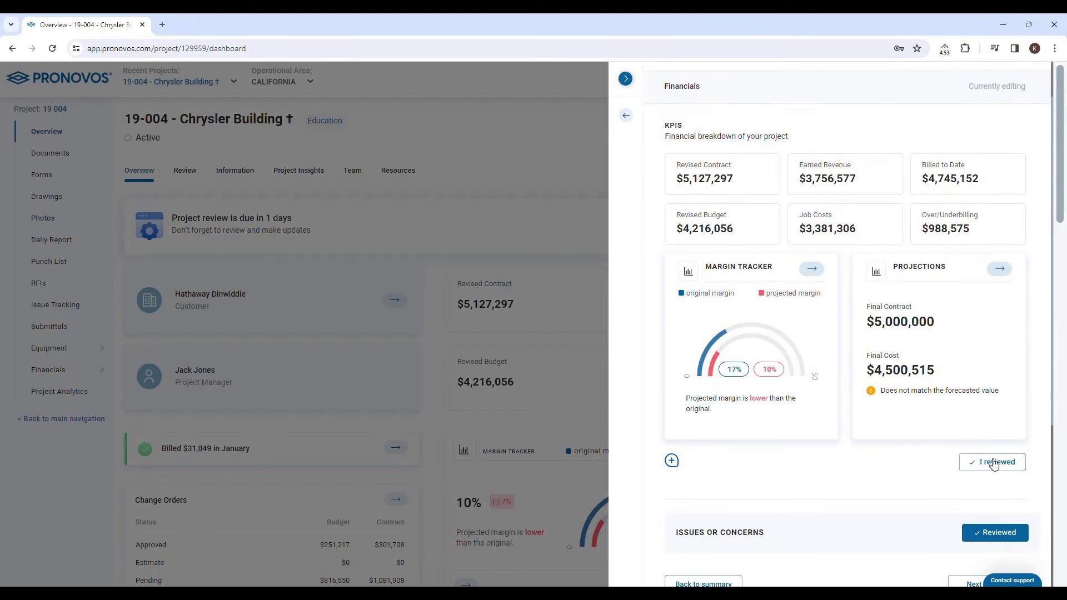
{"action": "left_click", "coordinate": [992, 462]}
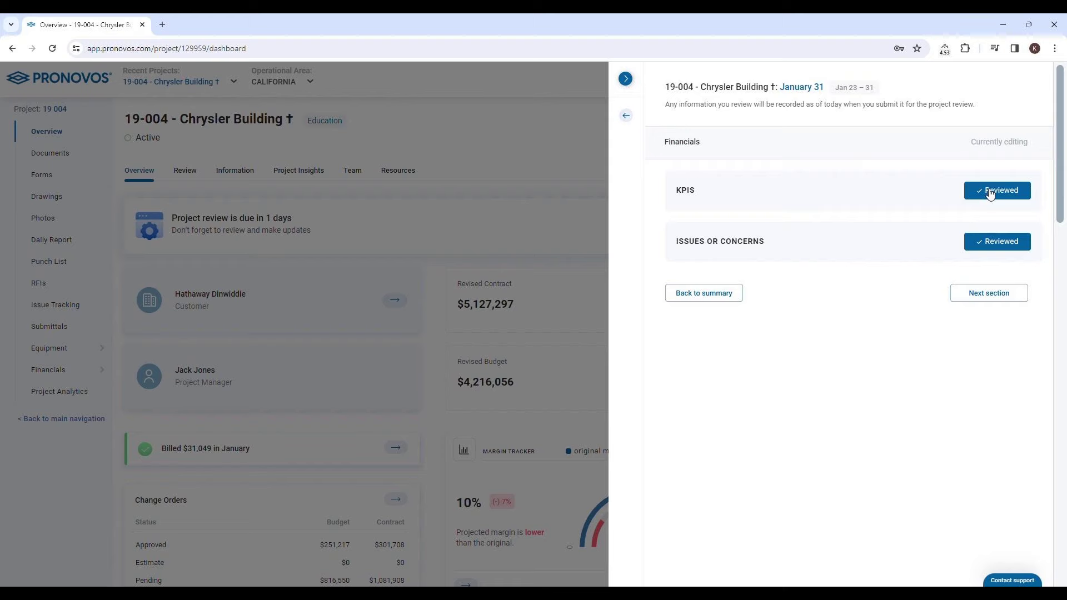
{"action": "left_click", "coordinate": [997, 190]}
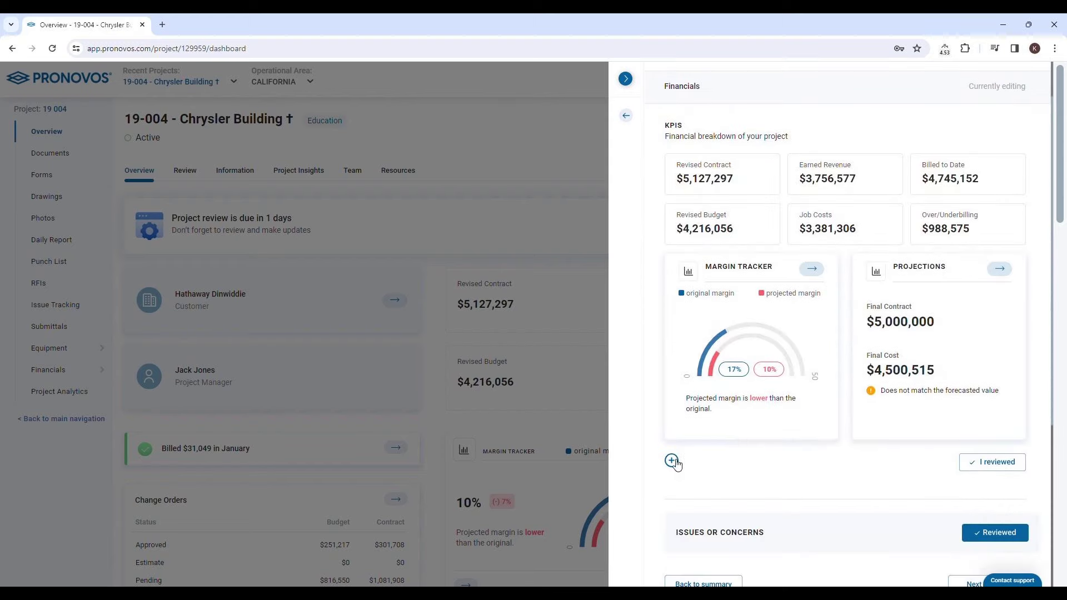
- Post the comment 'Profit fade this last month' on the Financials KPIs
{"action": "left_click", "coordinate": [671, 460]}
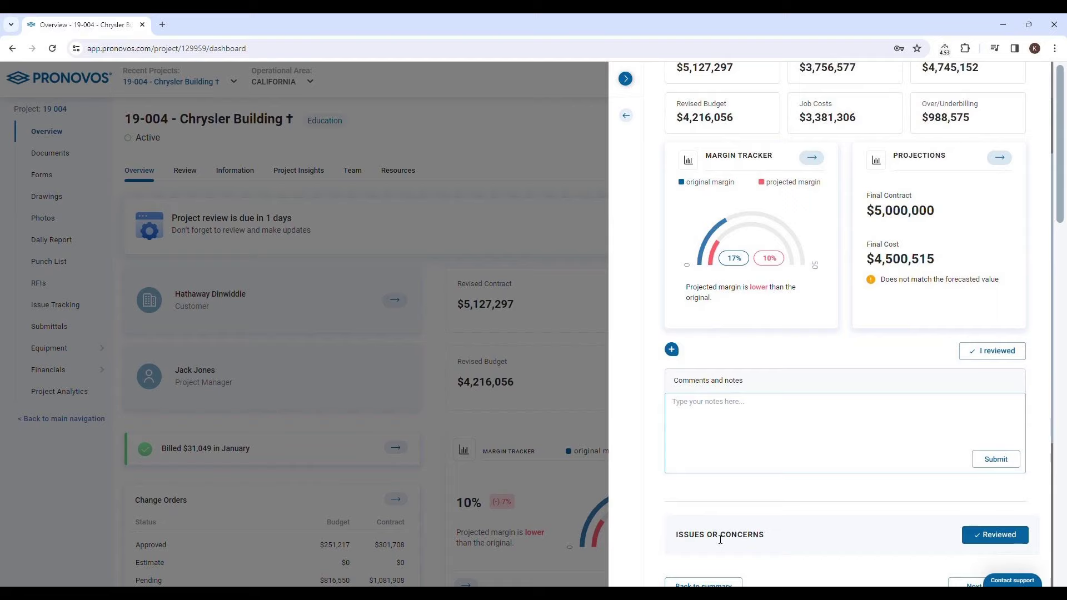
{"action": "type", "text": "Profit fa"}
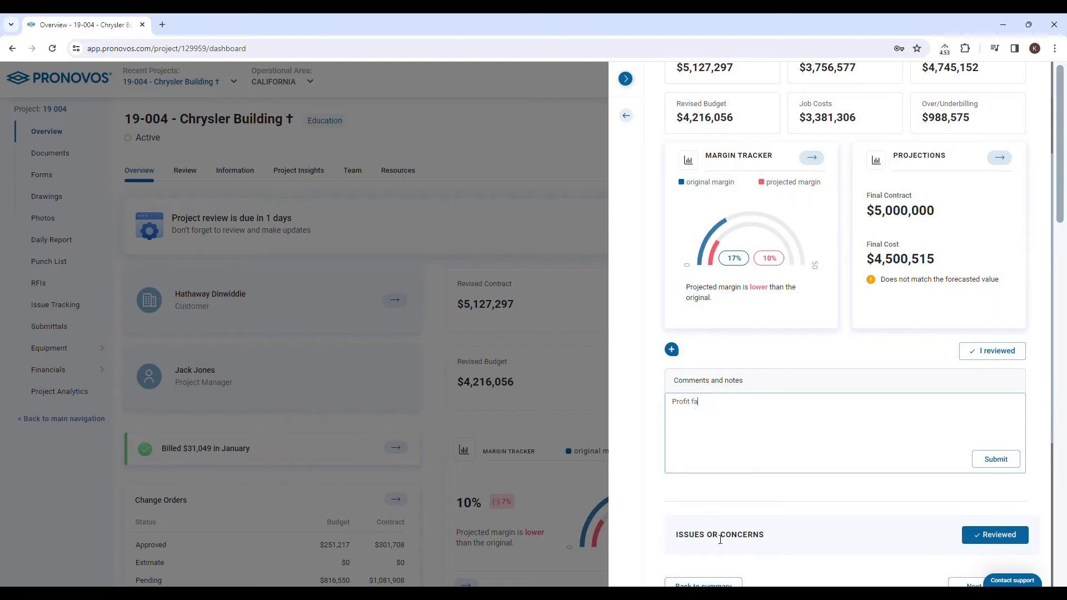
{"action": "type", "text": "de this last"}
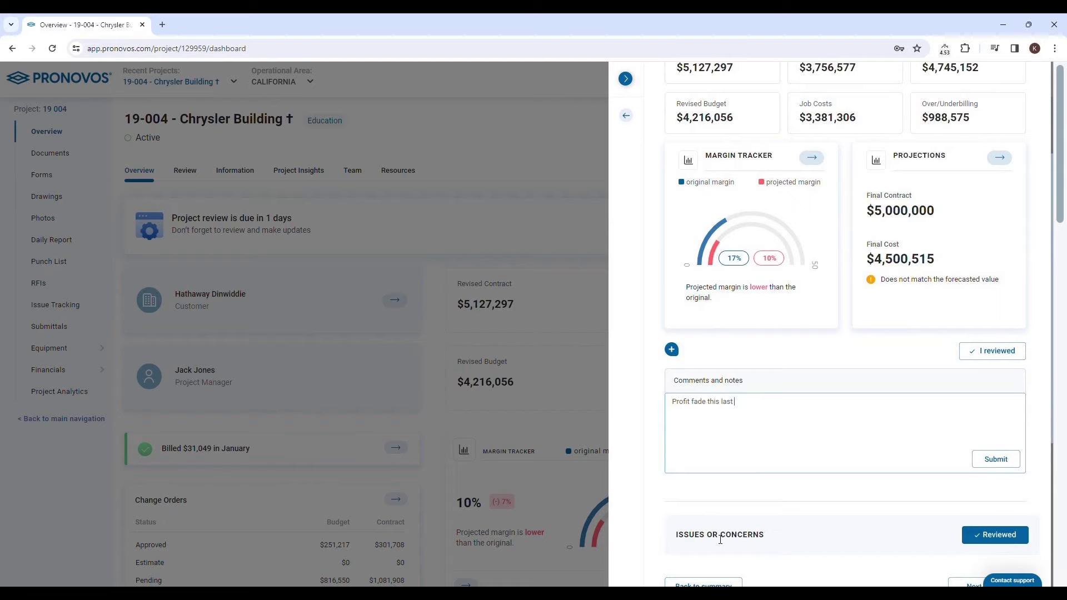
{"action": "type", "text": "month"}
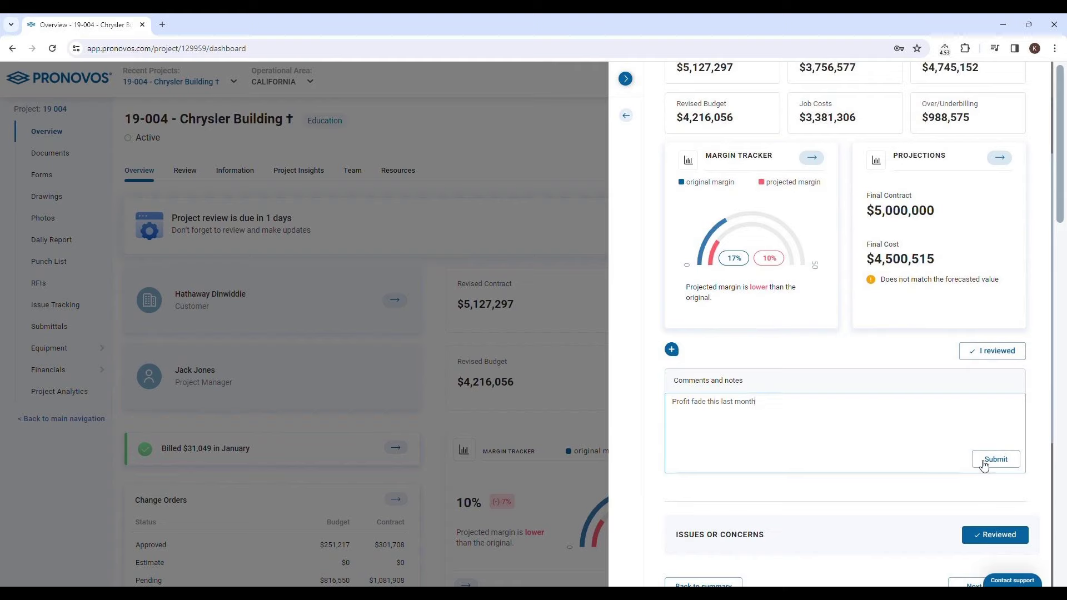
{"action": "left_click", "coordinate": [995, 459]}
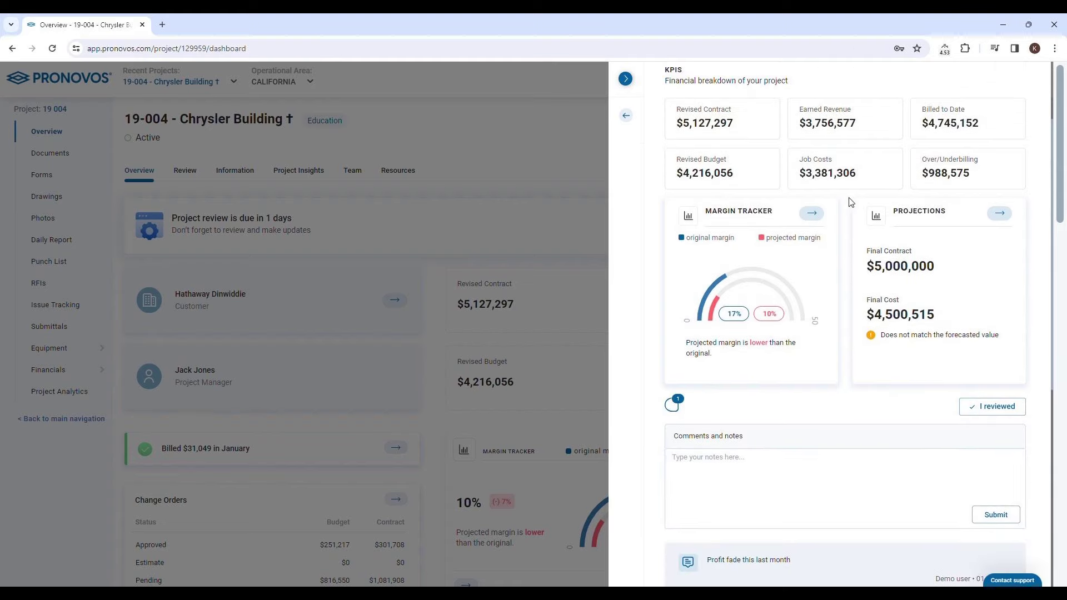
{"action": "mouse_move", "coordinate": [1000, 214]}
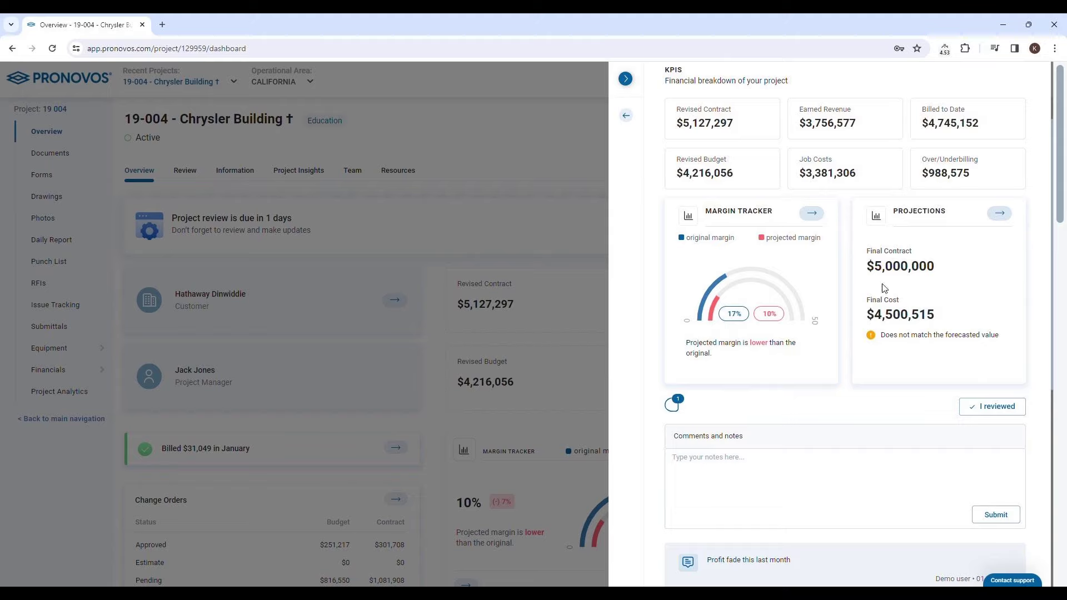
- Return to the summary and submit the 100% complete January 31 review
{"action": "left_click", "coordinate": [992, 406]}
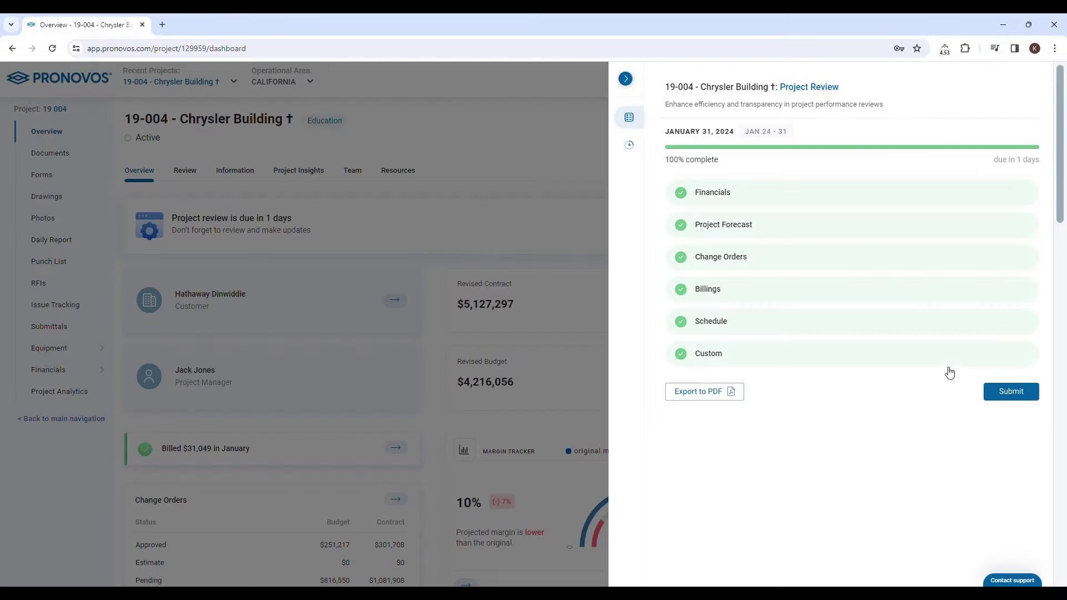
{"action": "left_click", "coordinate": [1011, 392]}
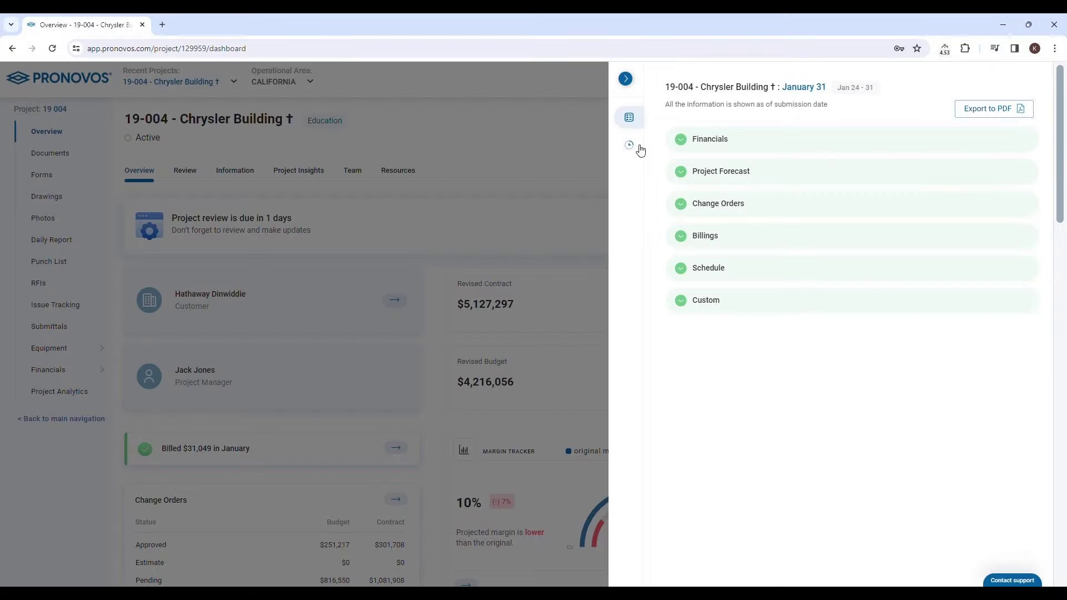
- View past reviews, including the January 23 completed one, then close the review panel
{"action": "left_click", "coordinate": [628, 144]}
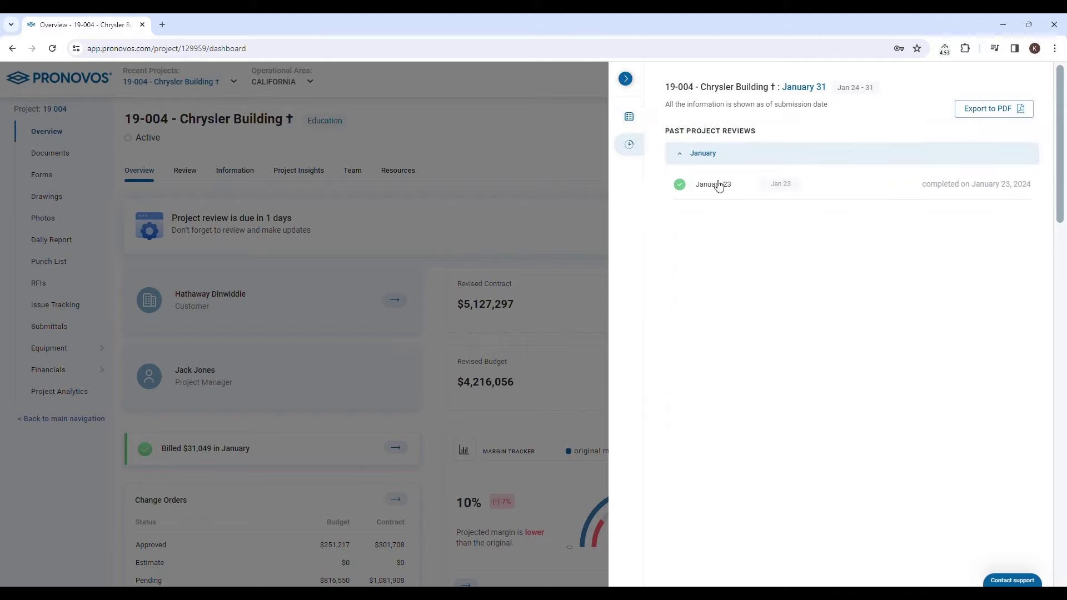
{"action": "mouse_move", "coordinate": [673, 130]}
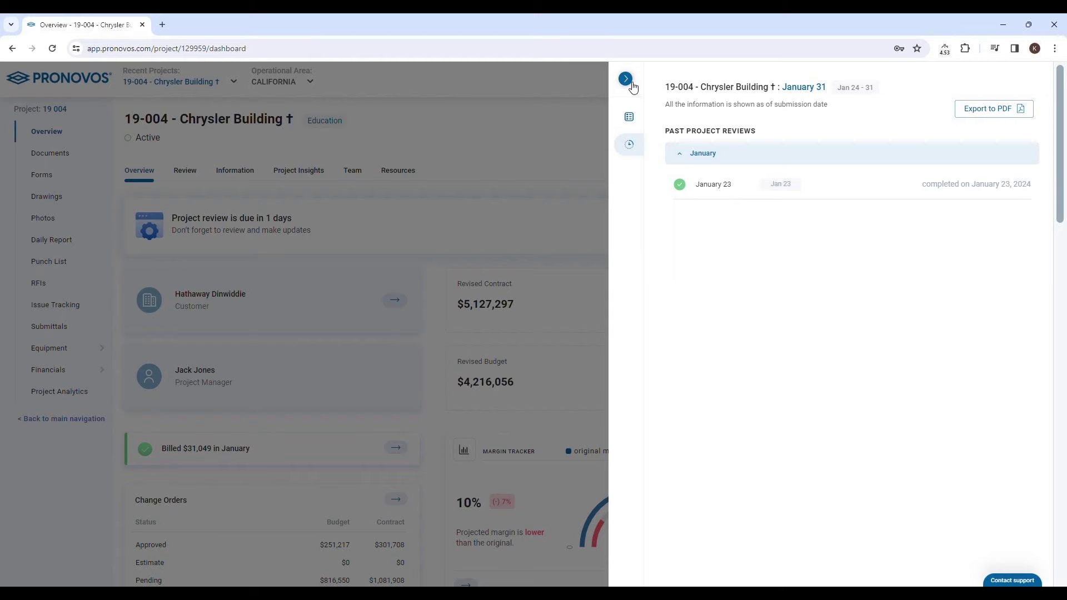
{"action": "left_click", "coordinate": [625, 78]}
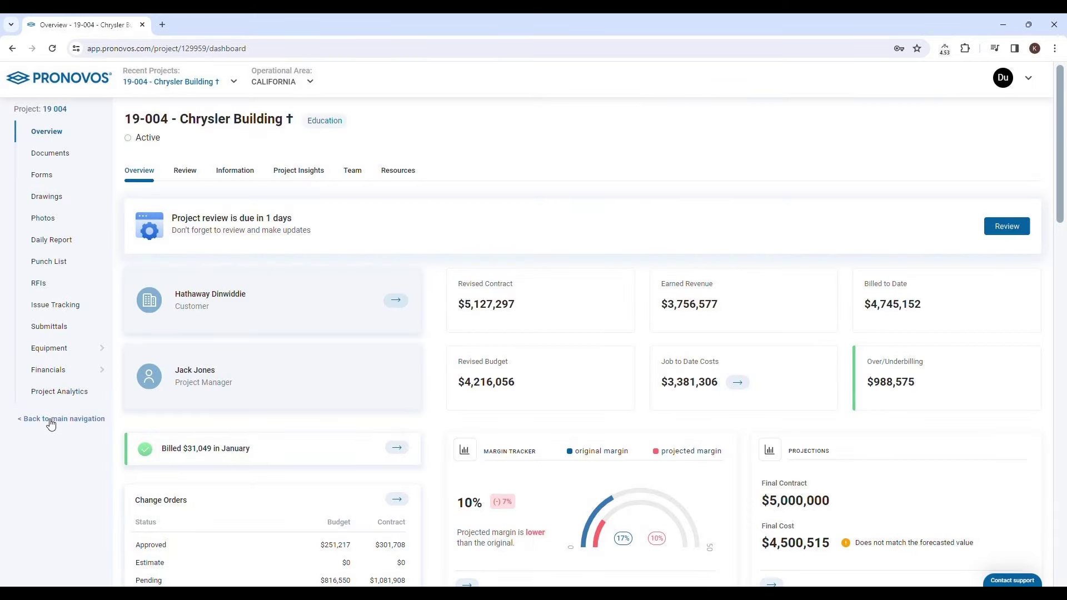
{"action": "mouse_move", "coordinate": [69, 426]}
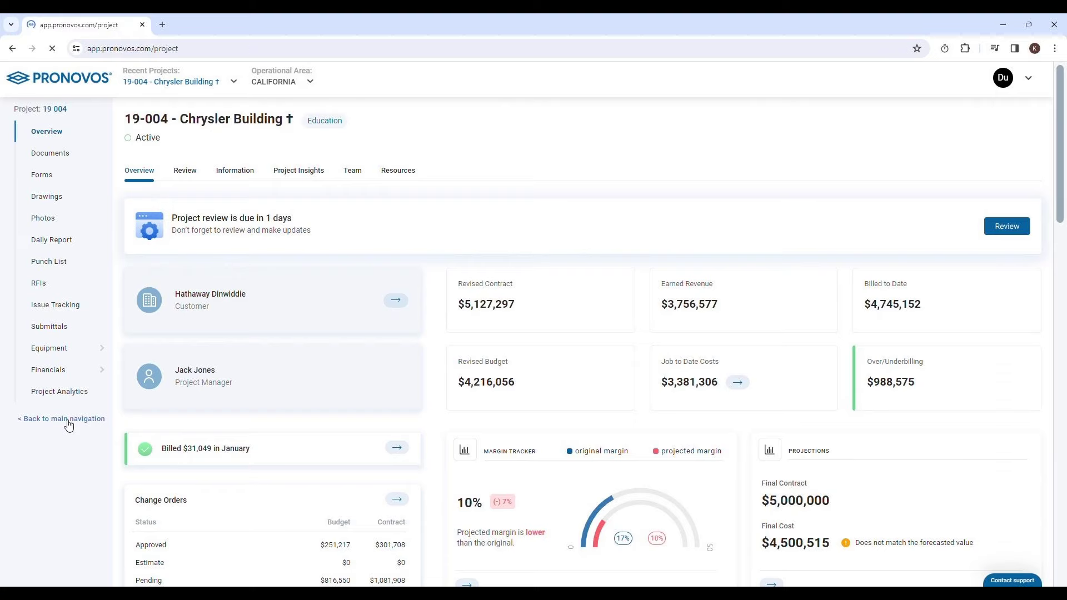
- Go to the main navigation and open the Financials Work-in-Progress workspace
{"action": "left_click", "coordinate": [61, 419]}
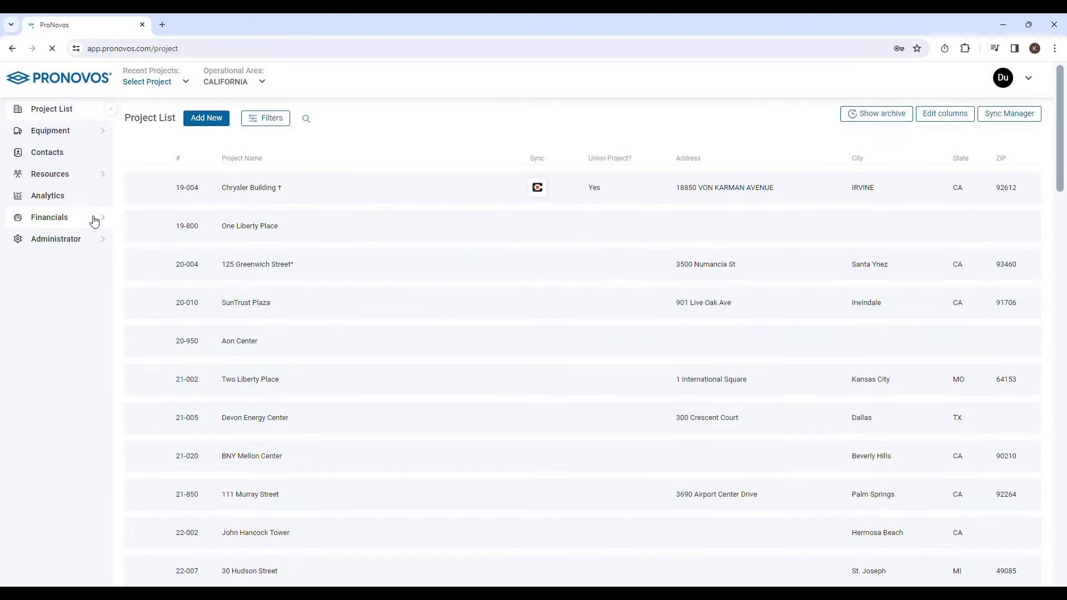
{"action": "left_click", "coordinate": [49, 217]}
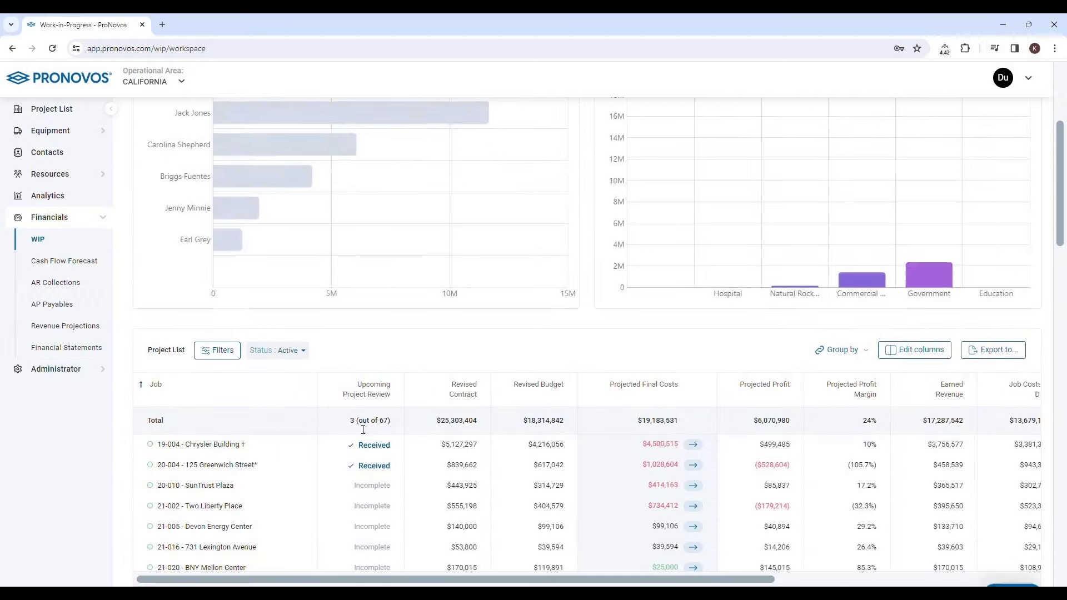
{"action": "scroll", "scroll_direction": "down", "scroll_amount": 3}
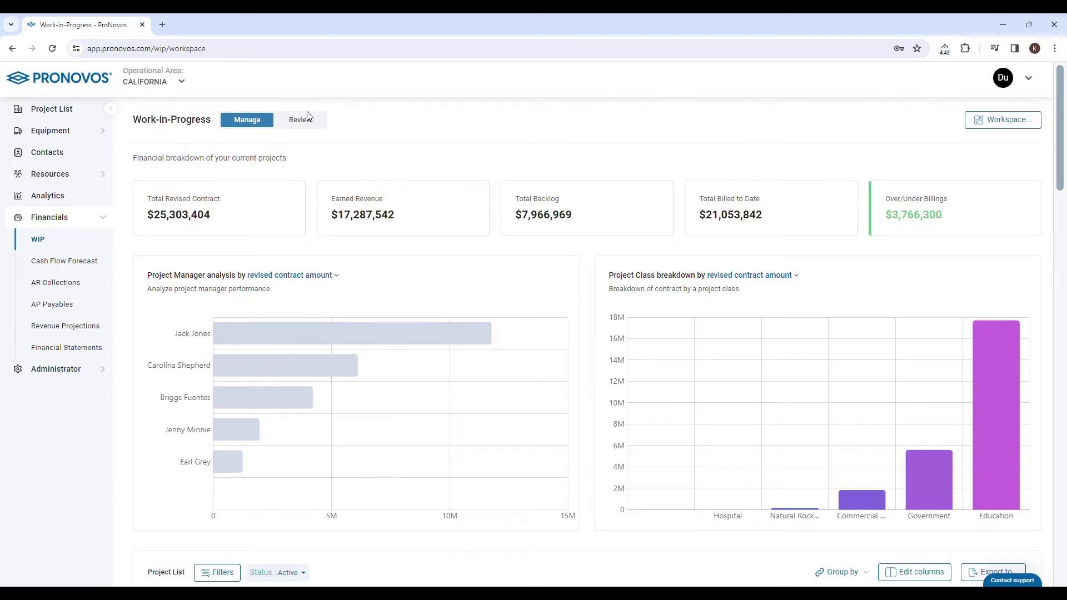
{"action": "mouse_move", "coordinate": [314, 123]}
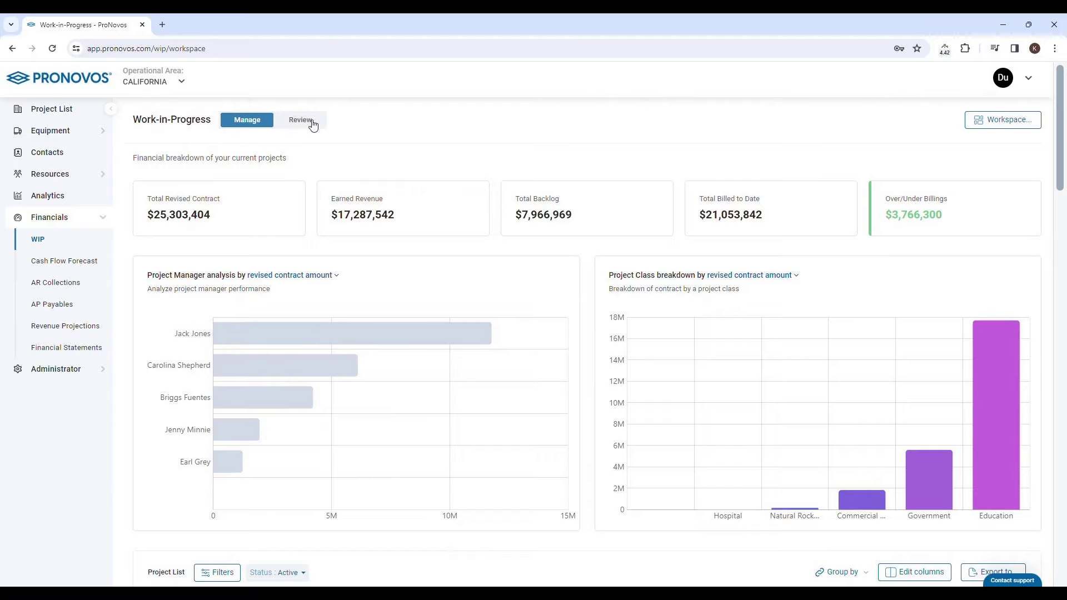
- Show the January 31 reviews list, open 125 Greenwich Street, then SunTrust Plaza's 0% checklist
{"action": "left_click", "coordinate": [300, 119]}
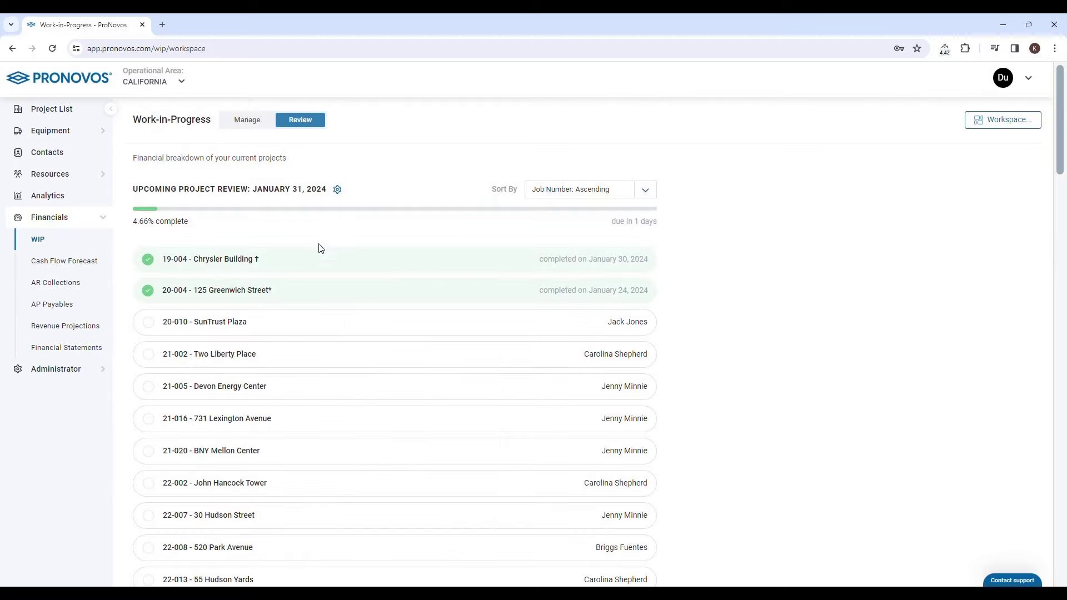
{"action": "mouse_move", "coordinate": [320, 264]}
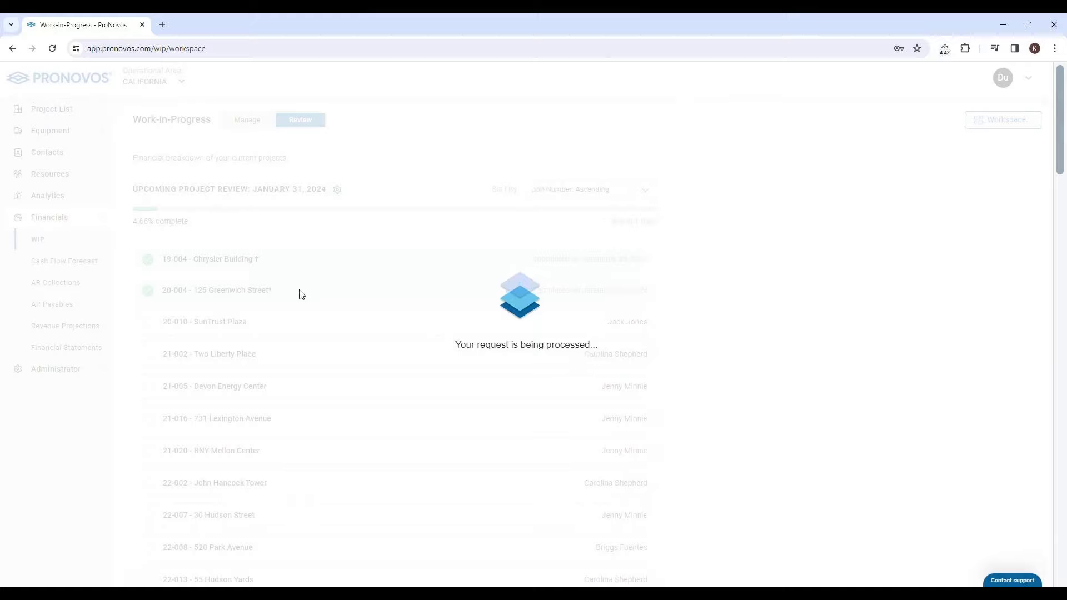
{"action": "left_click", "coordinate": [216, 290]}
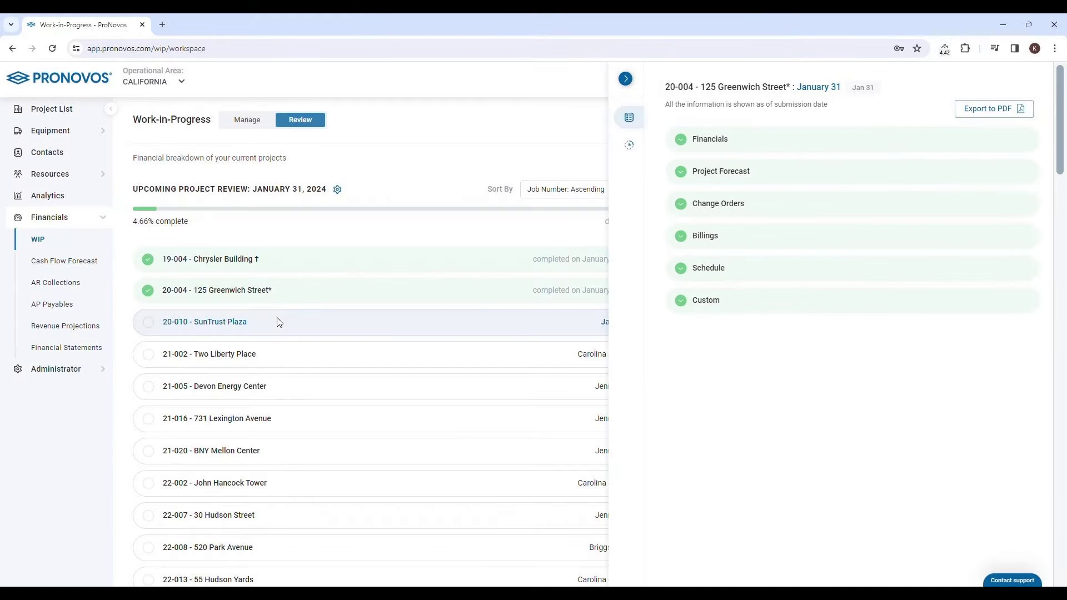
{"action": "left_click", "coordinate": [205, 321]}
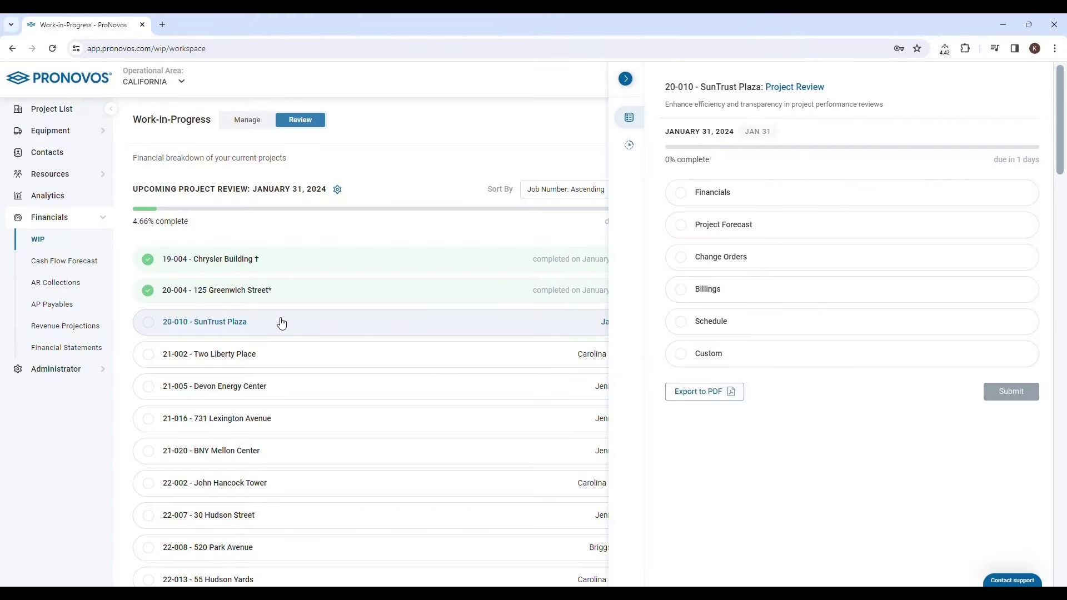